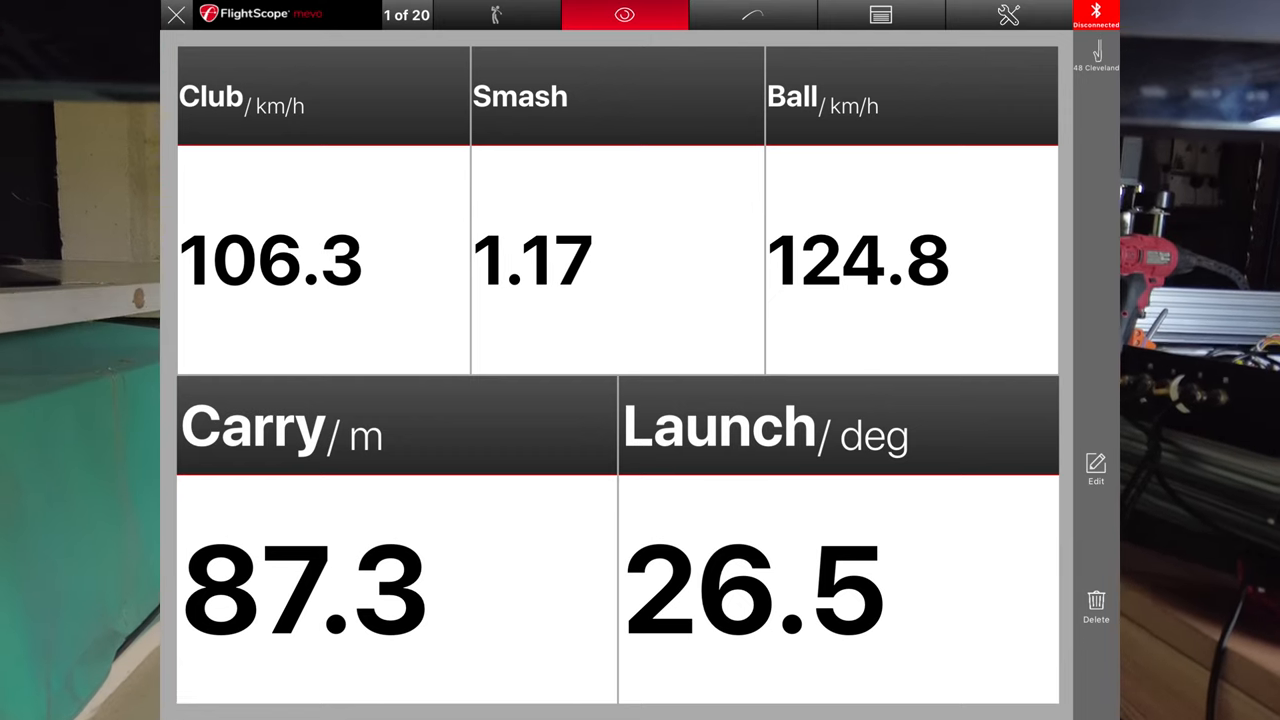
Show the plot of all shot trajectories with the shot stats listed below.
{"action": "left_click", "coordinate": [752, 14]}
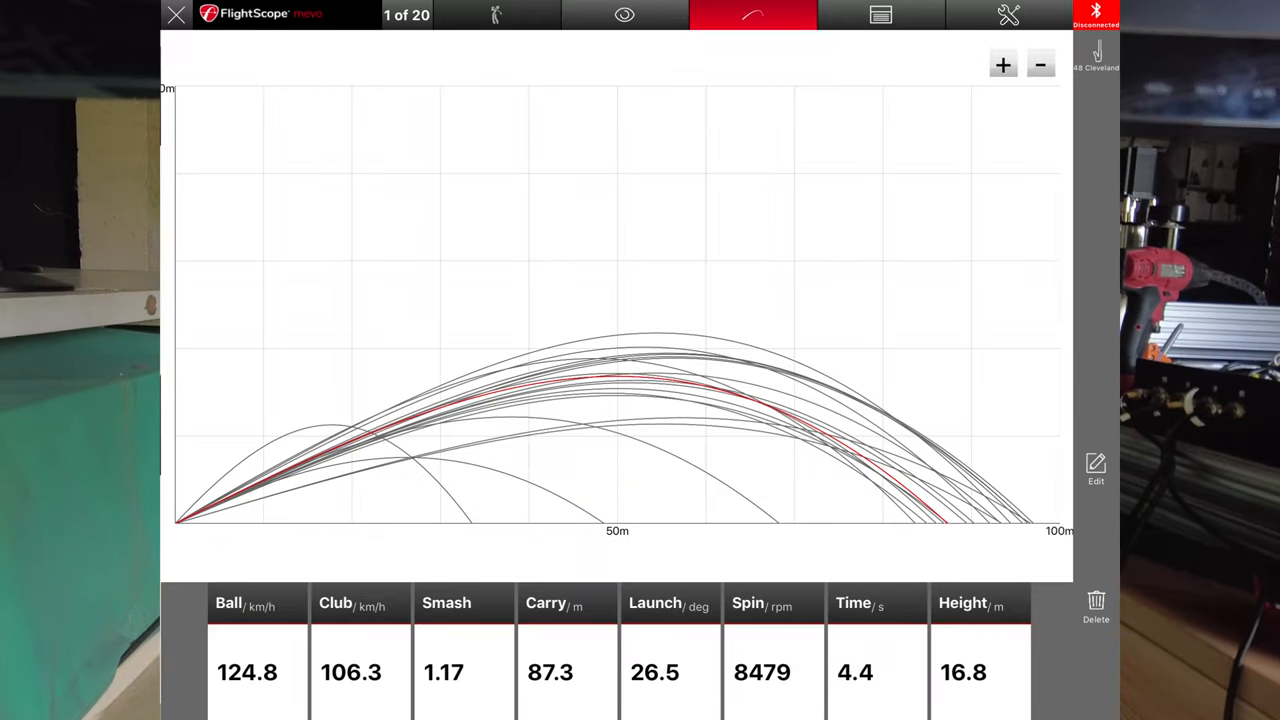
{"action": "left_click", "coordinate": [880, 14]}
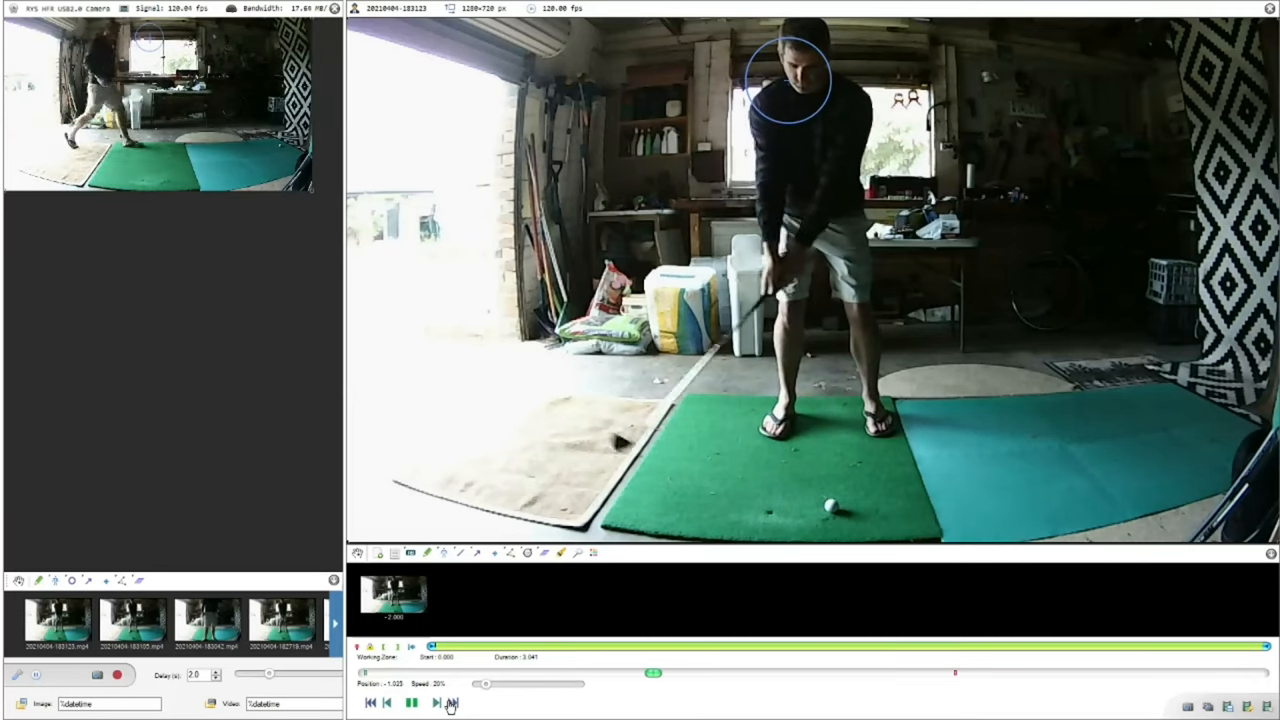
Step the slow-motion swing replay from address through the backswing into the follow-through.
{"action": "left_click", "coordinate": [436, 704]}
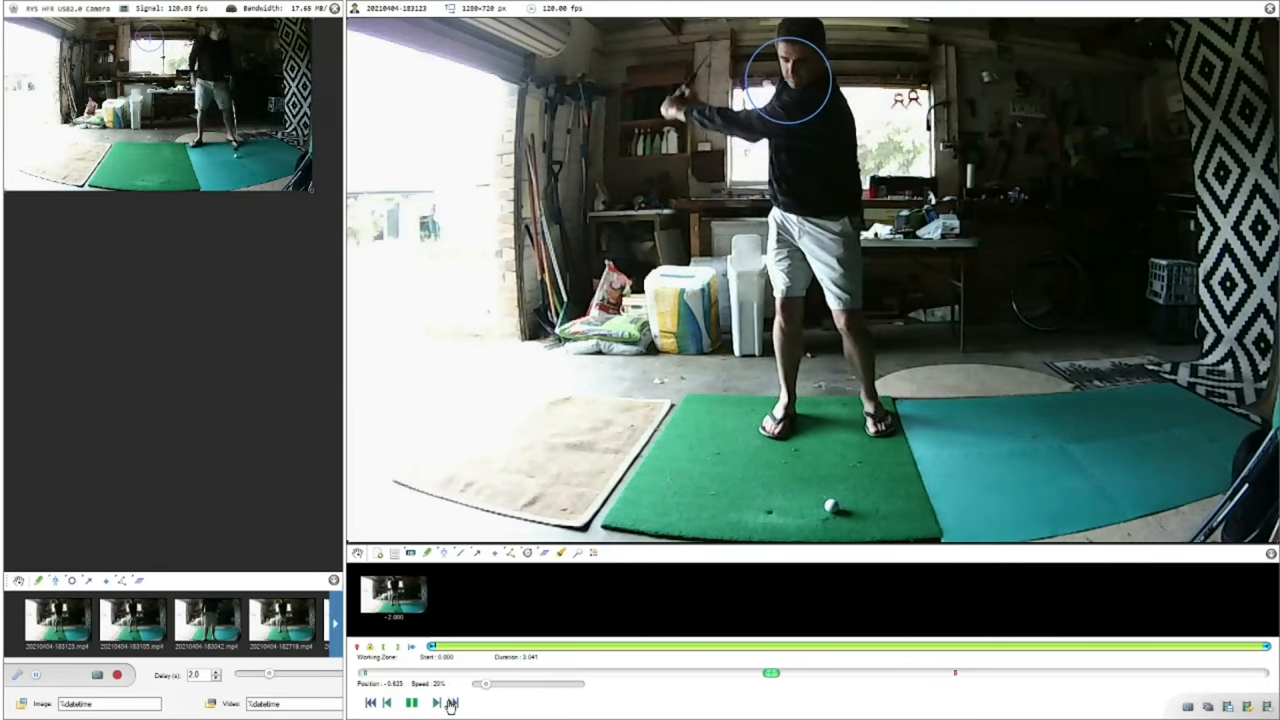
{"action": "left_click", "coordinate": [436, 704]}
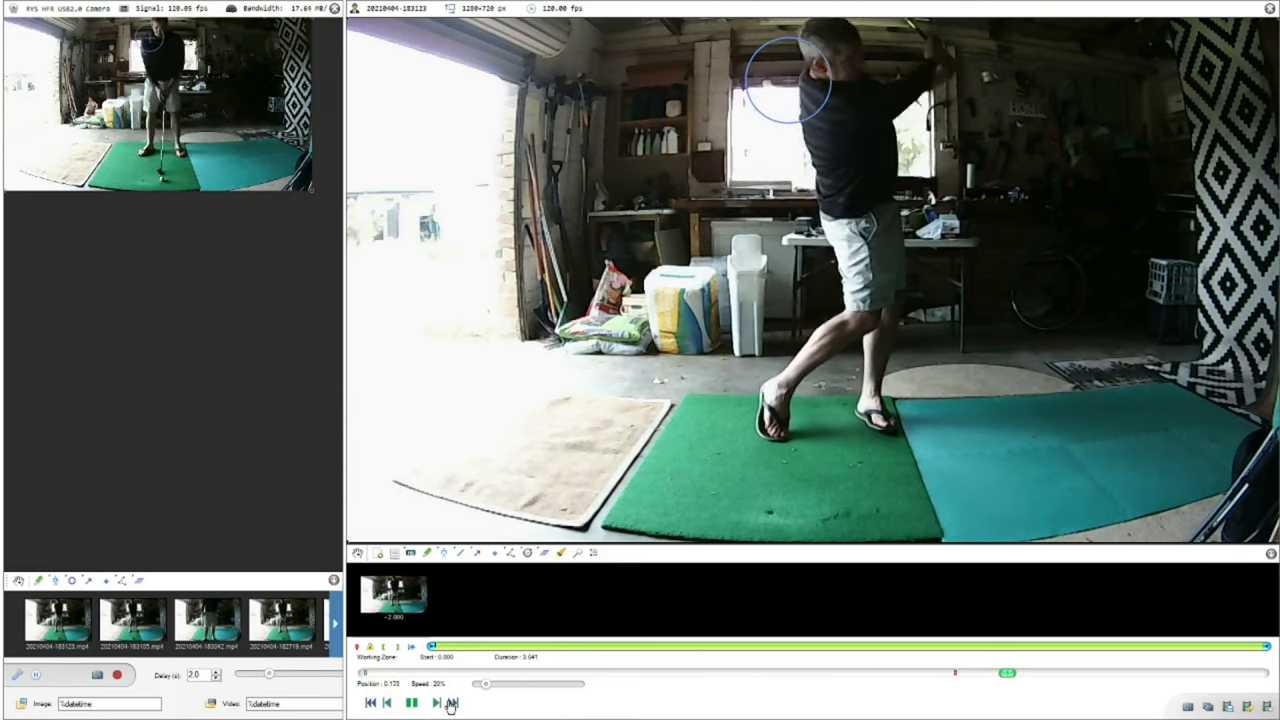
{"action": "left_click", "coordinate": [448, 704]}
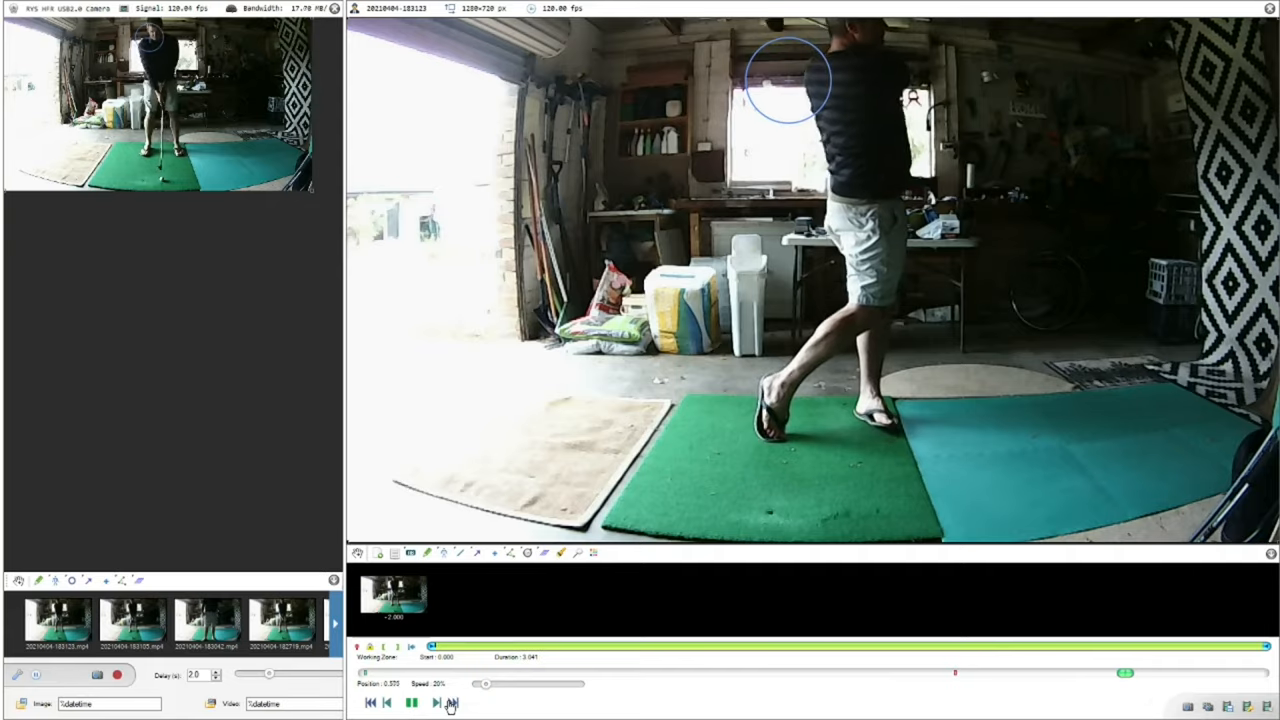